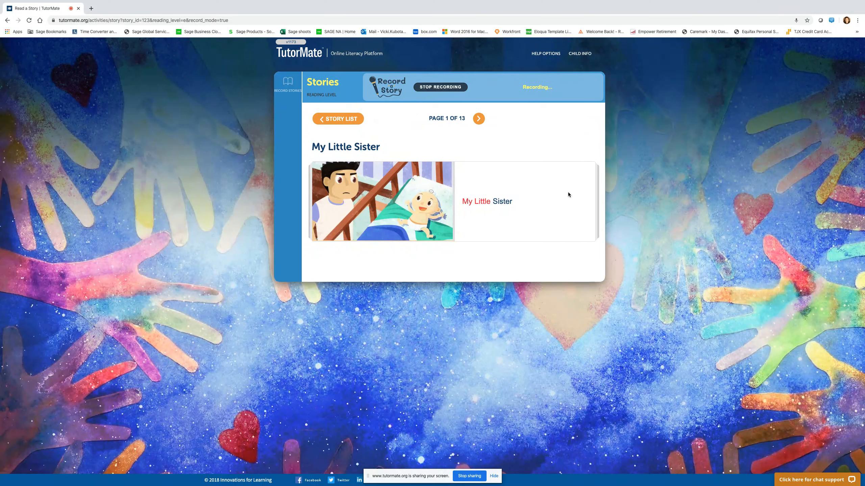
mouse_move(502, 184)
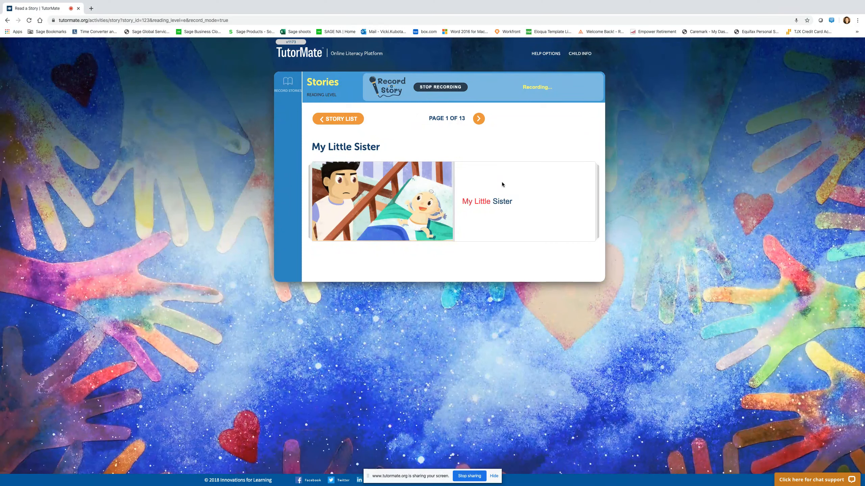
Turn through pages 2, 3 and 4 to reach page 5, where the little sister eats.
left_click(478, 119)
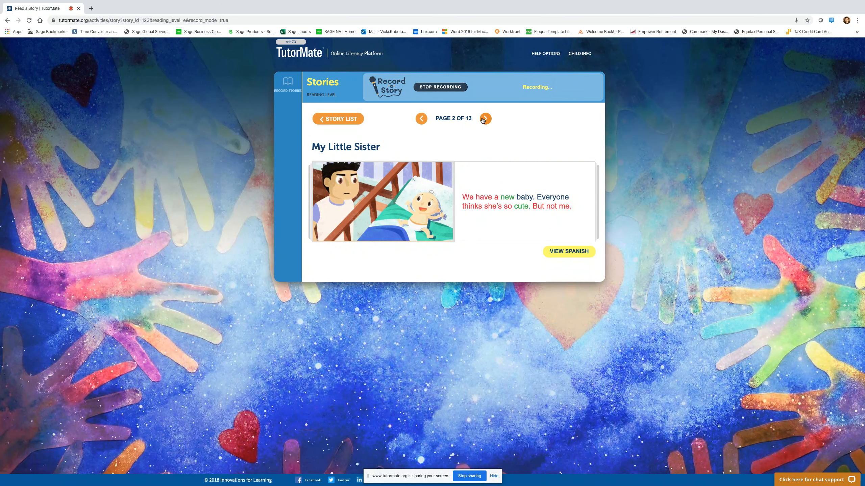
left_click(484, 119)
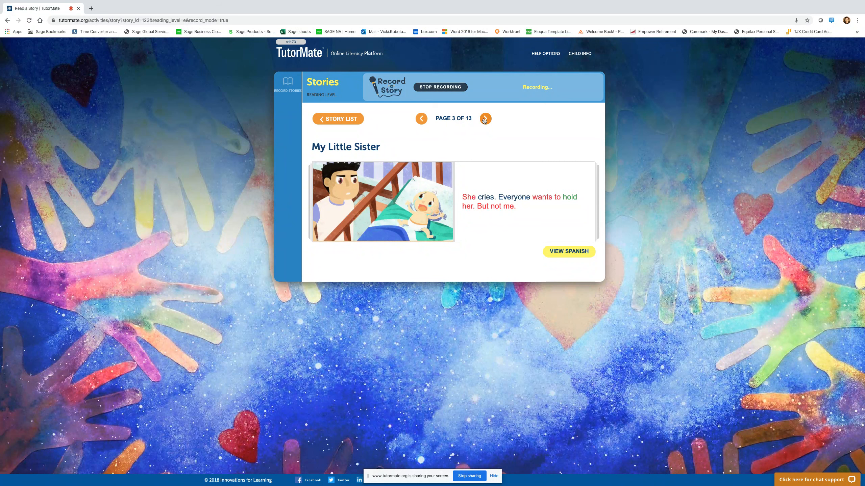
left_click(485, 118)
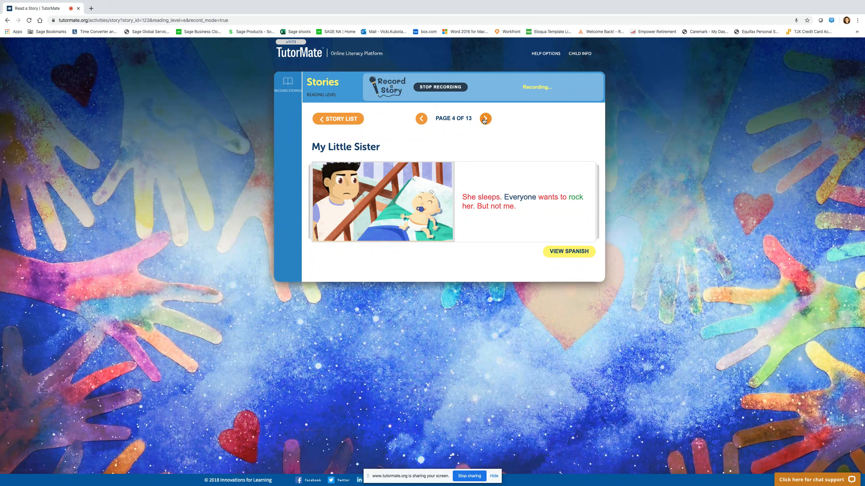
left_click(485, 118)
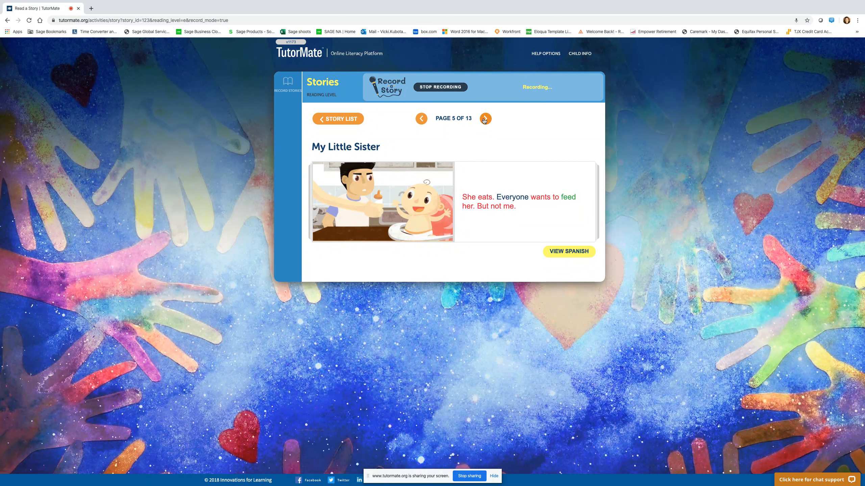
Turn through pages 6, 7 and 8 to reach page 9, where Mom and Dad are too busy.
left_click(485, 119)
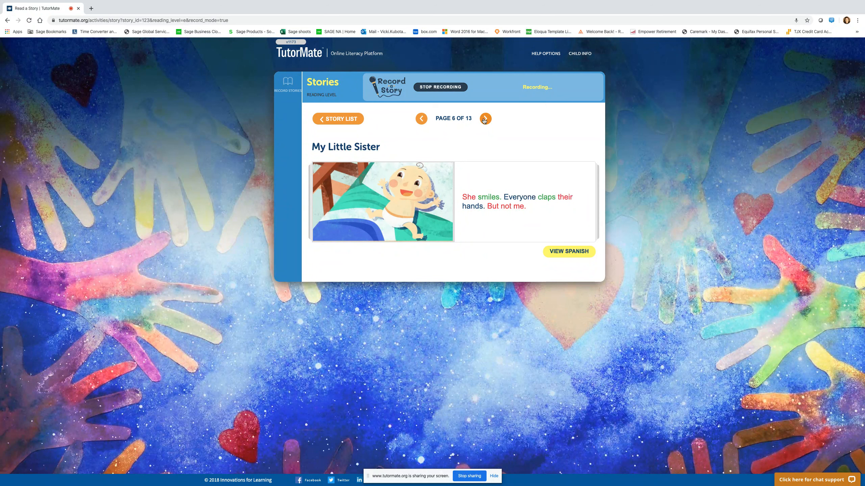
left_click(485, 118)
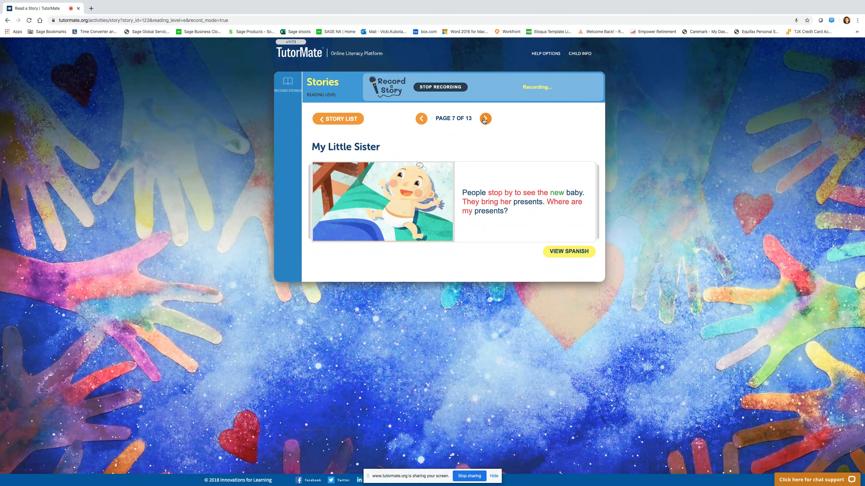
left_click(485, 118)
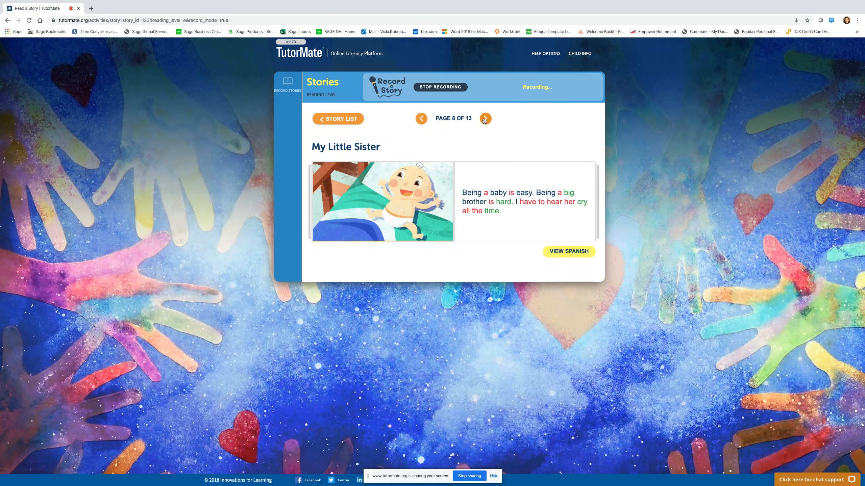
left_click(485, 119)
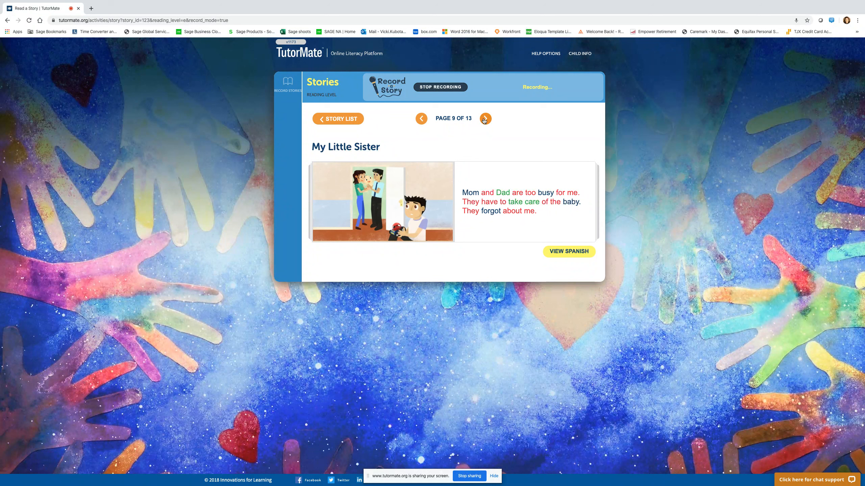
Turn past page 10 to page 11, where Dad and Nick play basketball.
left_click(485, 118)
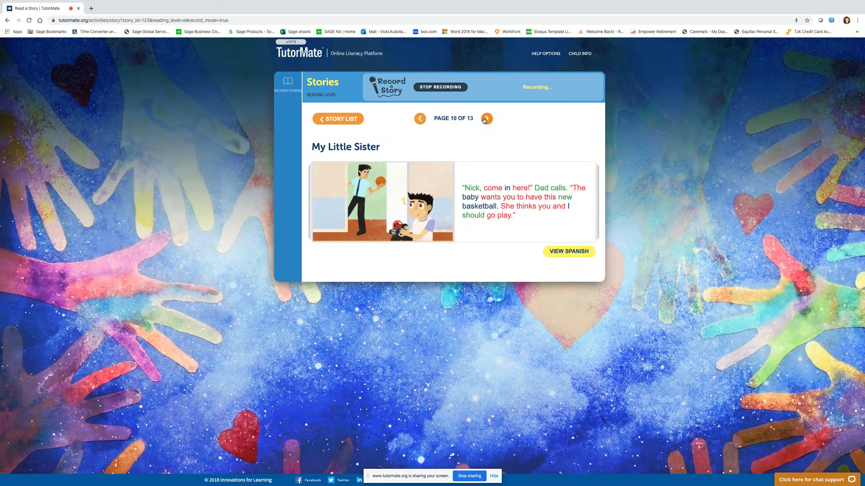
left_click(486, 118)
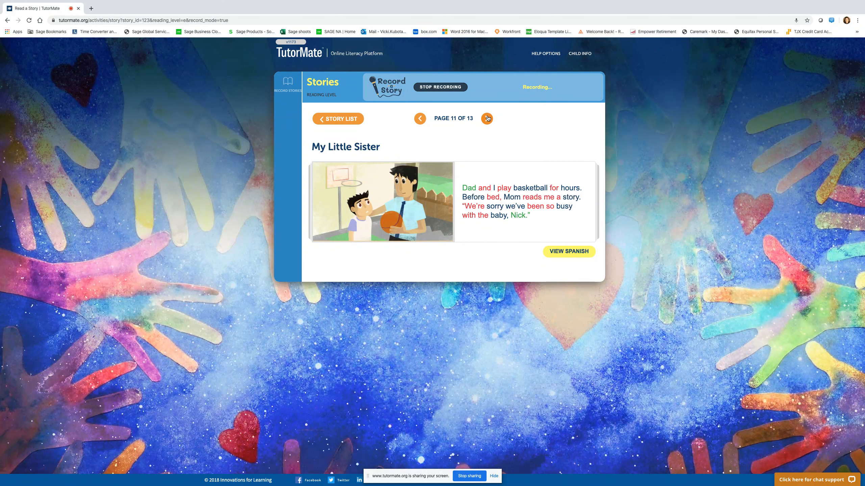
Turn past page 12 to the final Comprehension Questions page, 13 of 13.
left_click(487, 118)
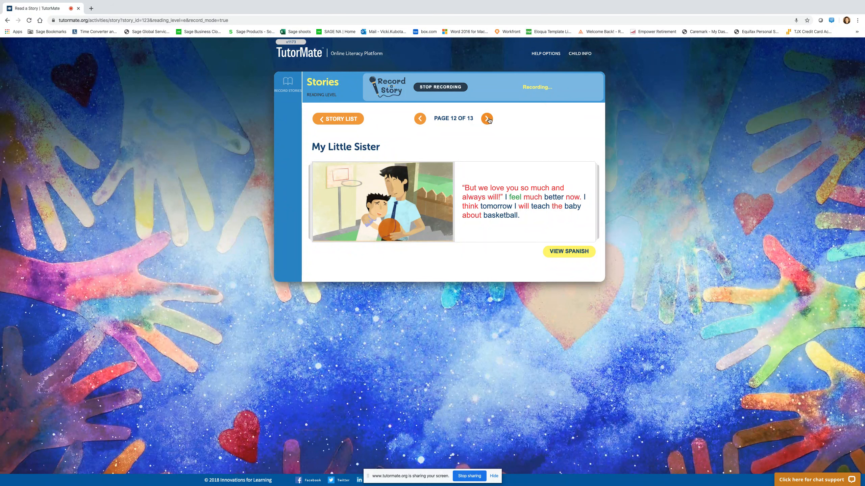
left_click(486, 119)
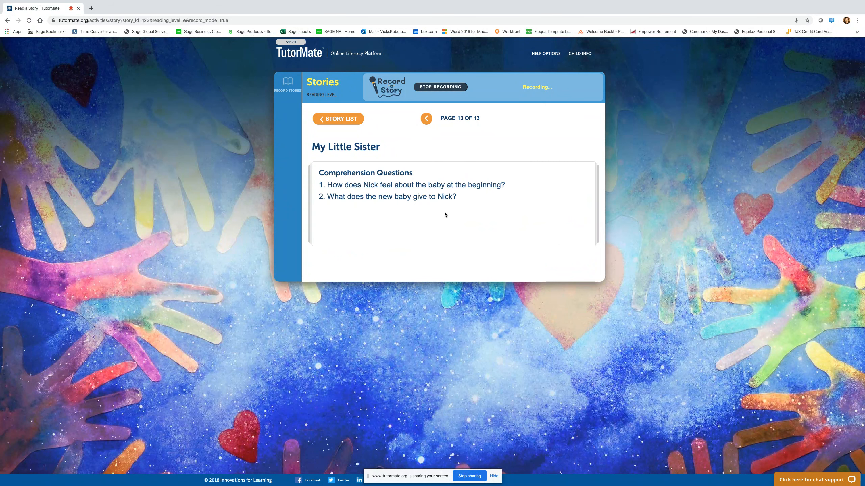